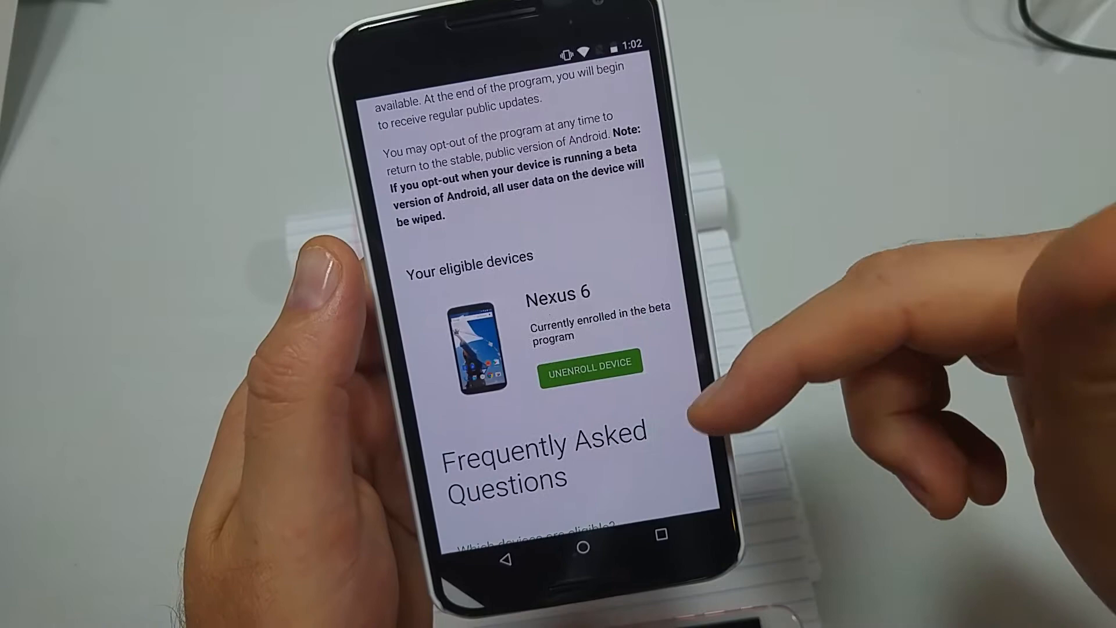
pyautogui.scroll(-3)
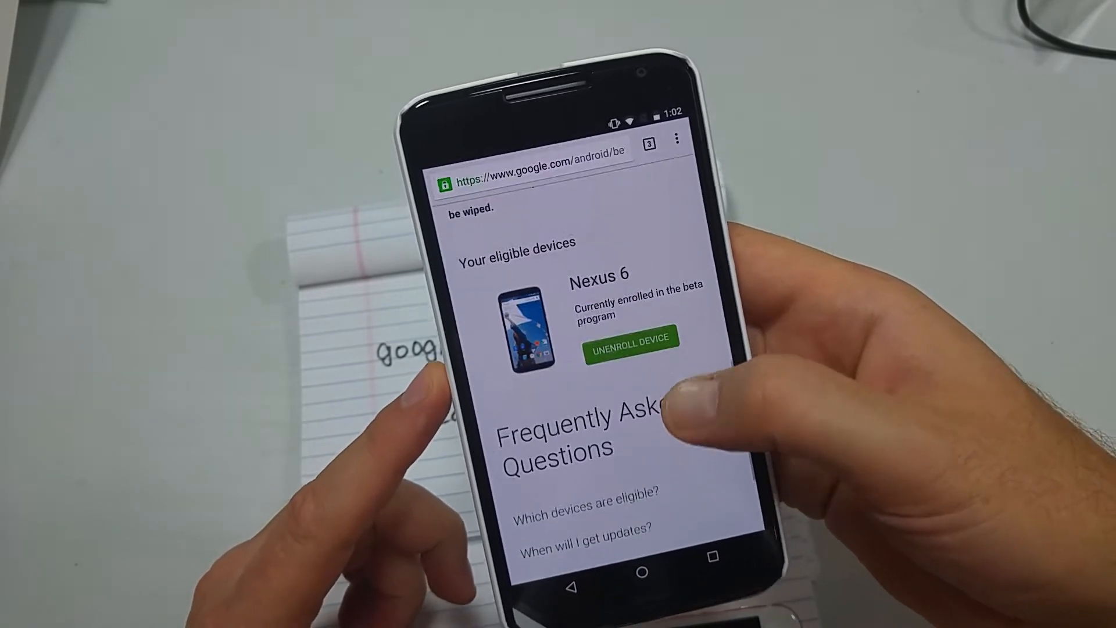
pyautogui.scroll(-3)
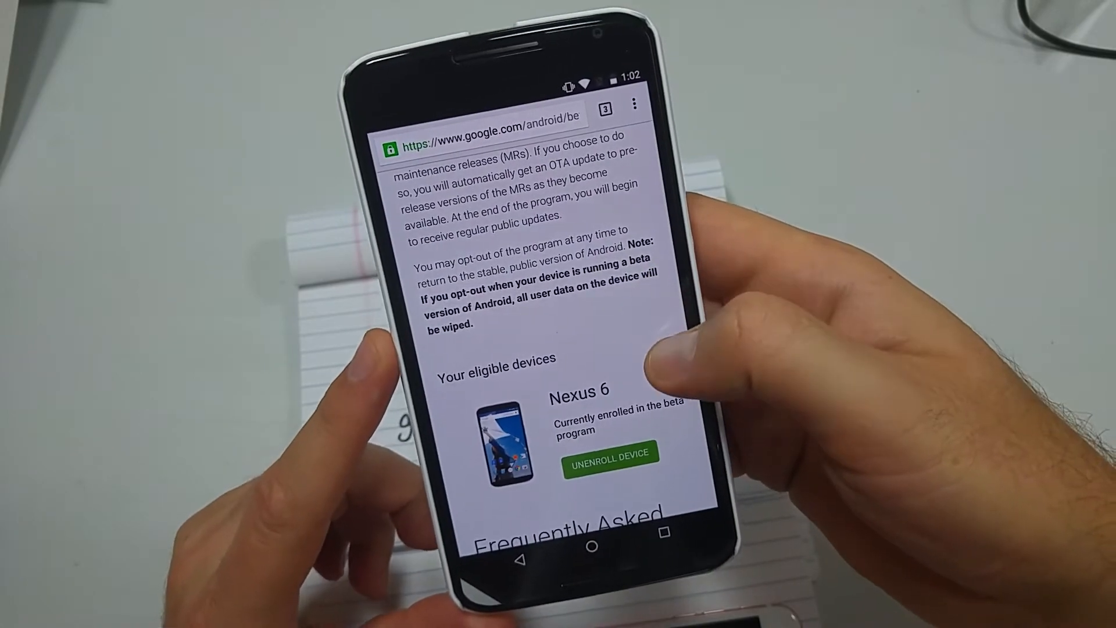
pyautogui.scroll(-3)
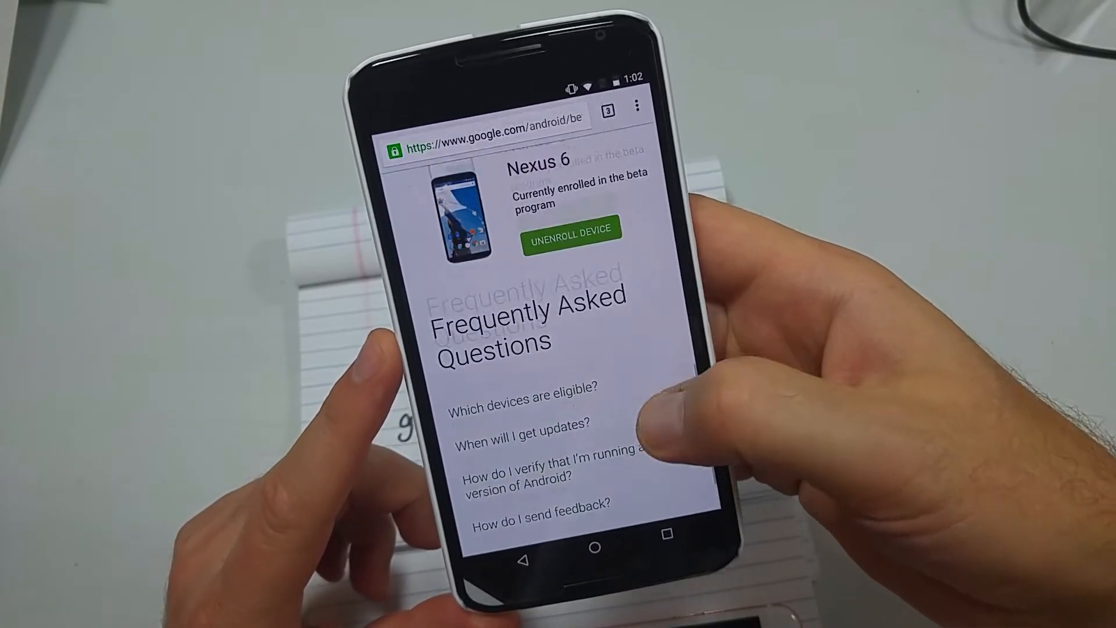
pyautogui.scroll(-3)
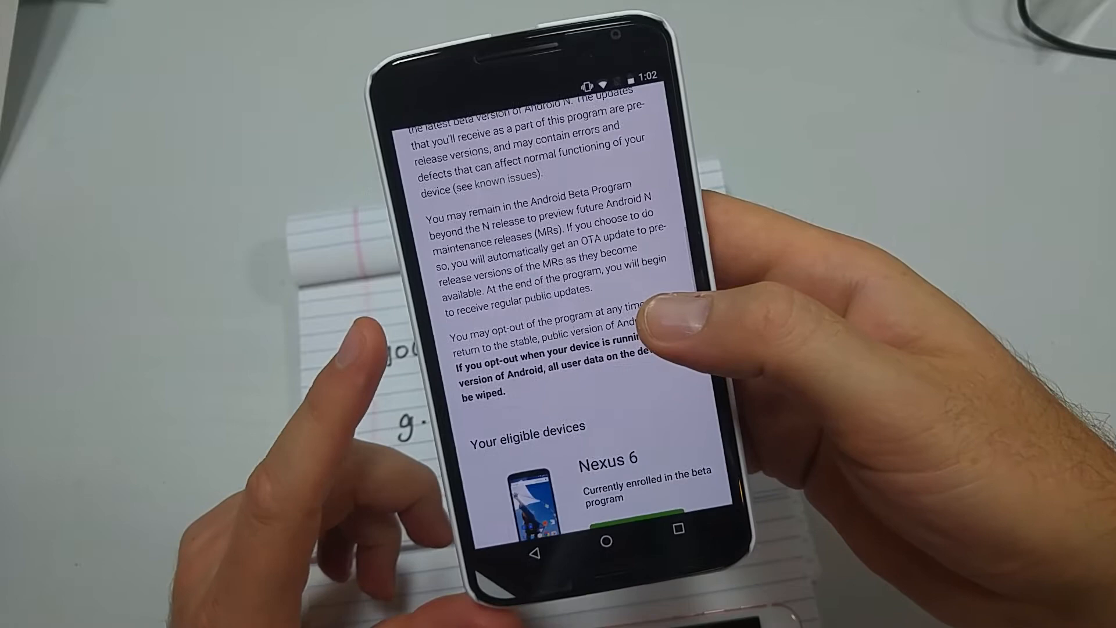